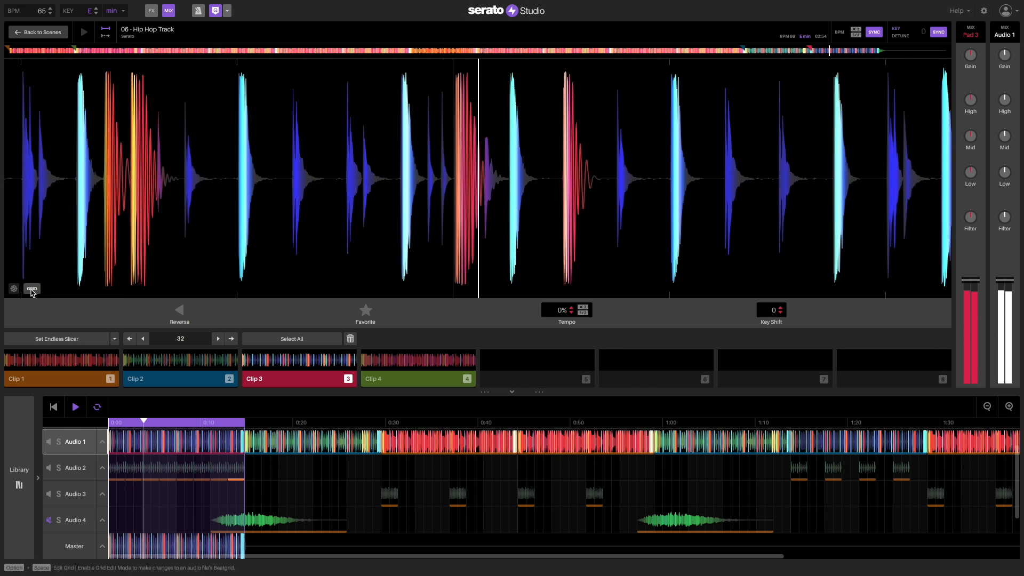
- Briefly enter and leave the sample's beat grid editor, then SYNC the percussion sample's tempo to the project
{"action": "left_click", "coordinate": [32, 288]}
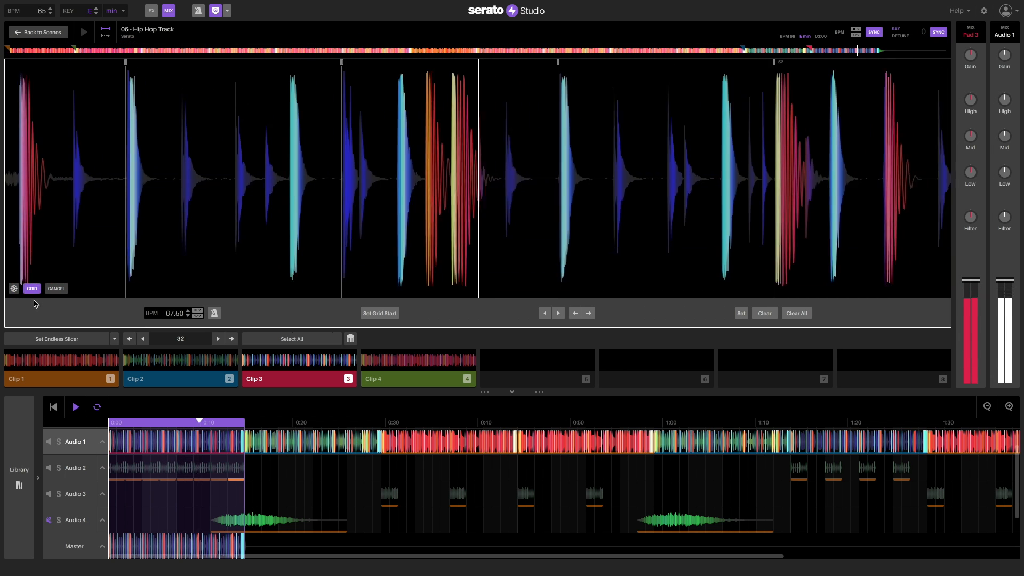
{"action": "left_click", "coordinate": [32, 288]}
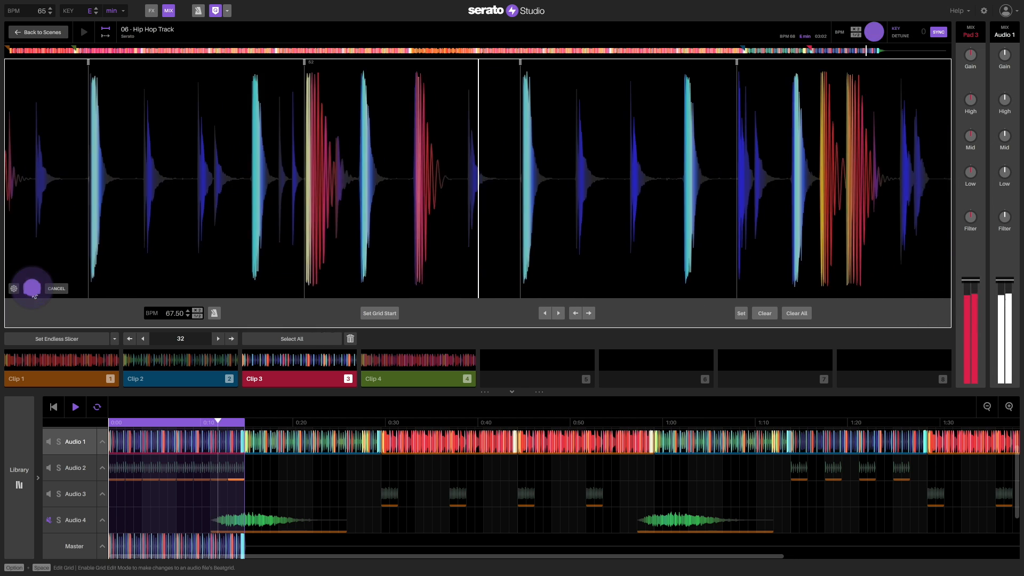
{"action": "left_click", "coordinate": [75, 469]}
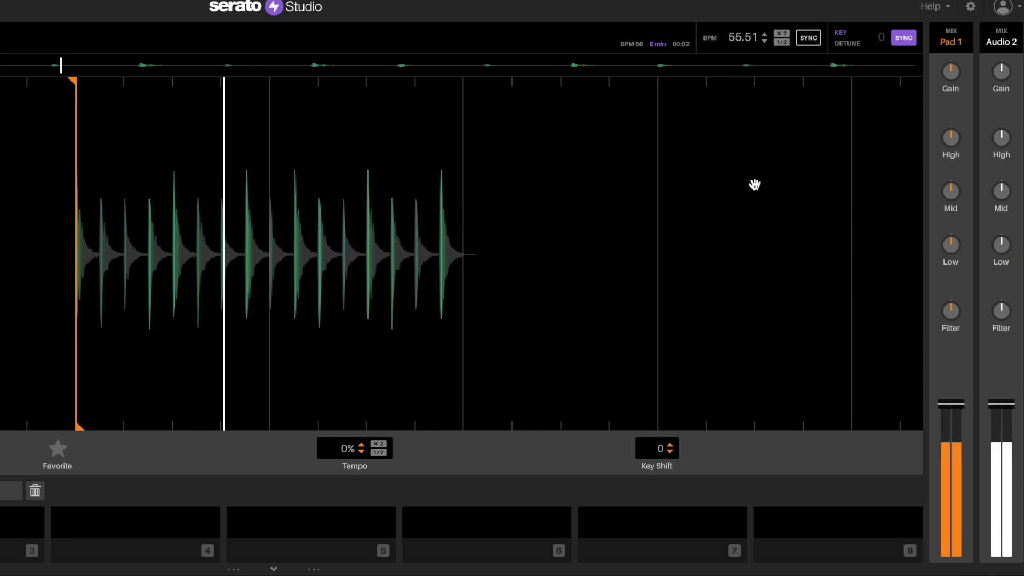
{"action": "left_click", "coordinate": [808, 39]}
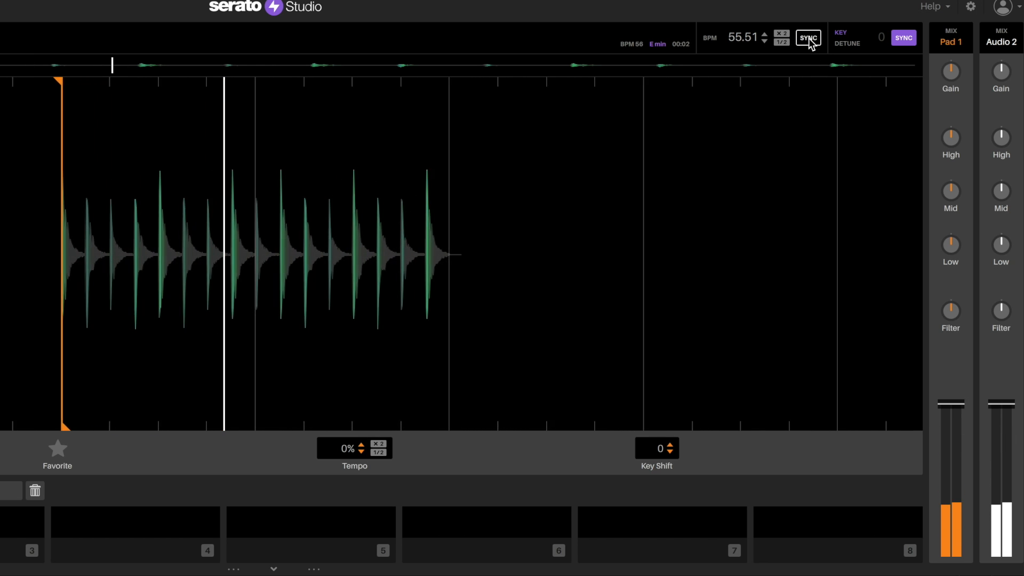
{"action": "left_click", "coordinate": [809, 38]}
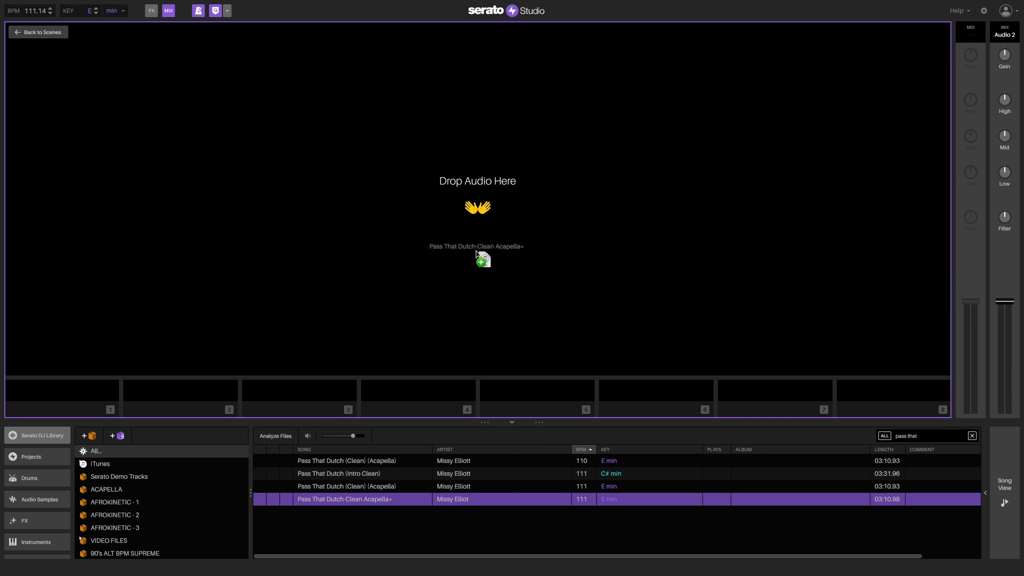
- Drop the Pass That Dutch-Clean Acapella onto the empty deck and return to the song arrangement view
{"action": "left_click_drag", "start_coordinate": [344, 499], "coordinate": [478, 255]}
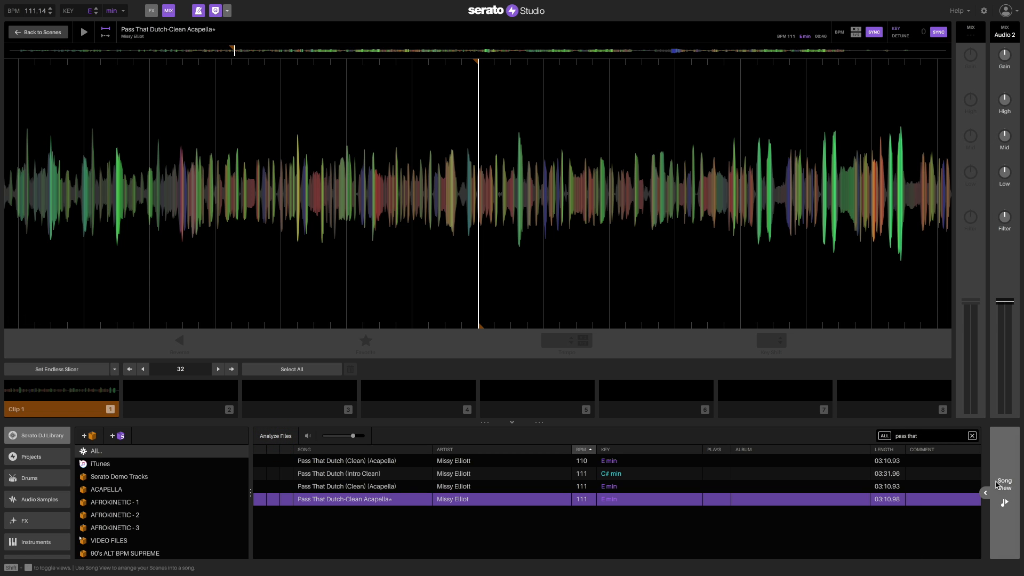
{"action": "left_click", "coordinate": [1004, 486]}
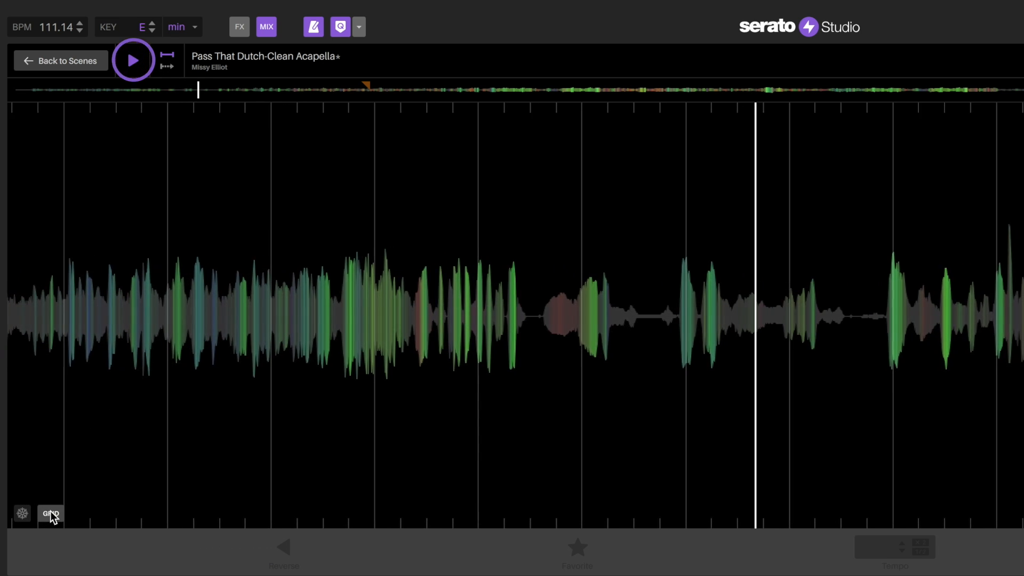
- Set the acapella's grid start at the playhead with the beatgrid metronome on, play it to check alignment, and stop
{"action": "left_click", "coordinate": [49, 513]}
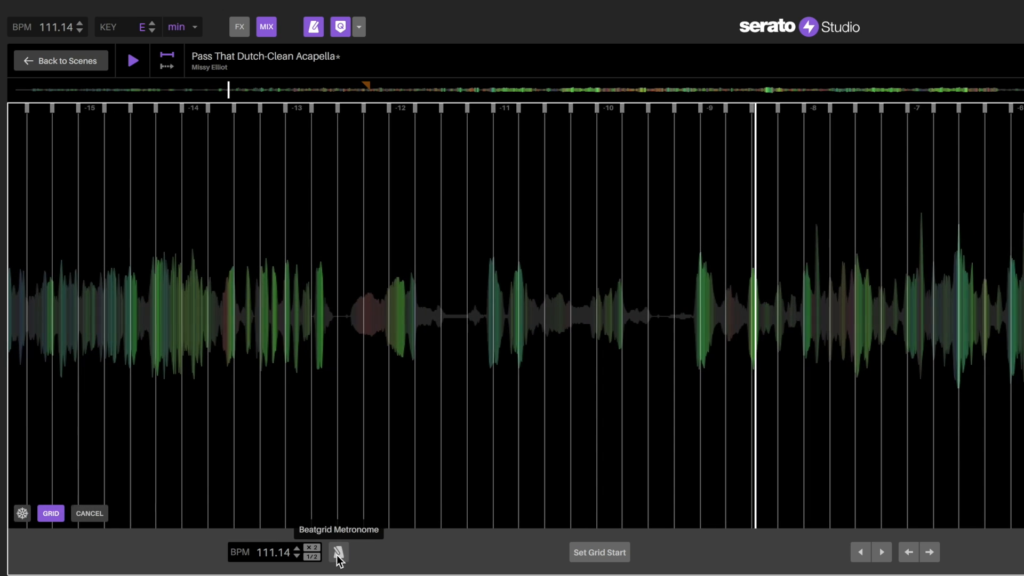
{"action": "left_click", "coordinate": [337, 557]}
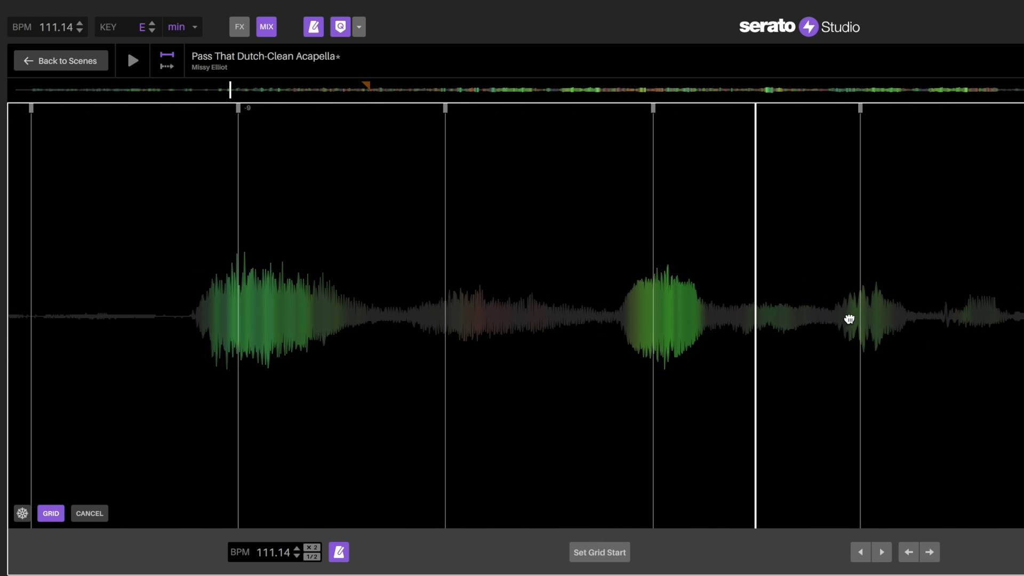
{"action": "left_click", "coordinate": [599, 567]}
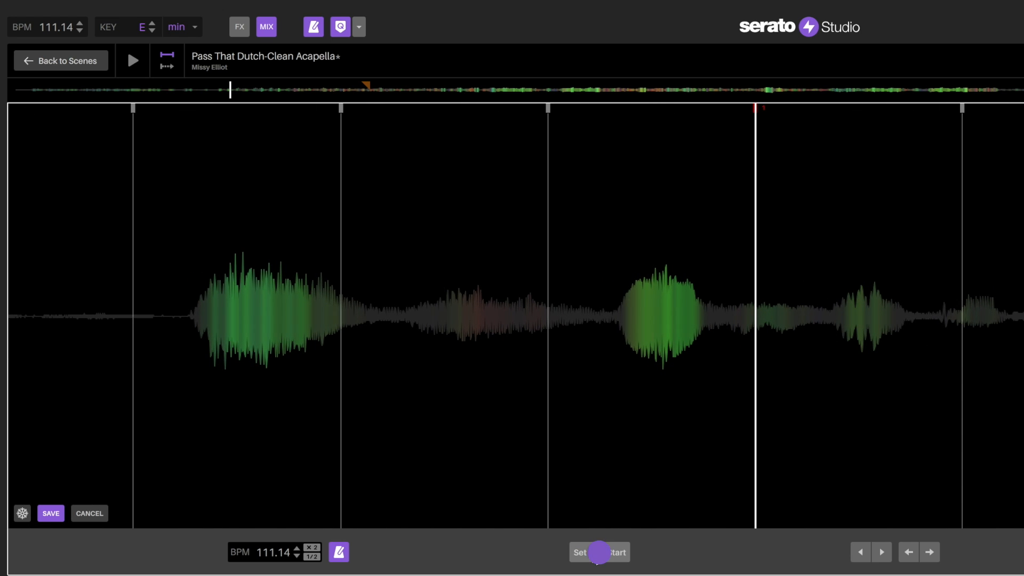
{"action": "mouse_move", "coordinate": [132, 64]}
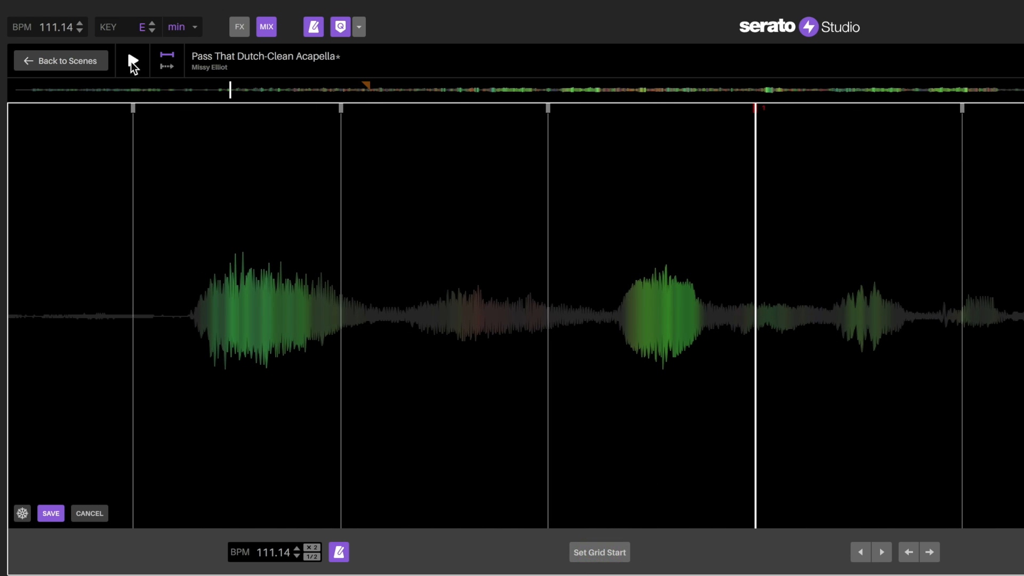
{"action": "left_click", "coordinate": [131, 60]}
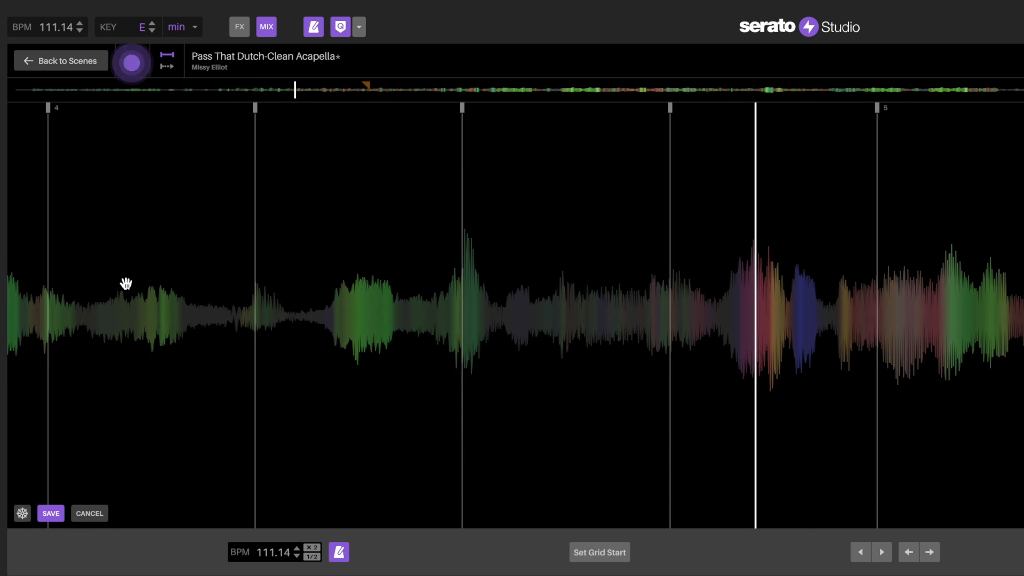
{"action": "left_click", "coordinate": [51, 513]}
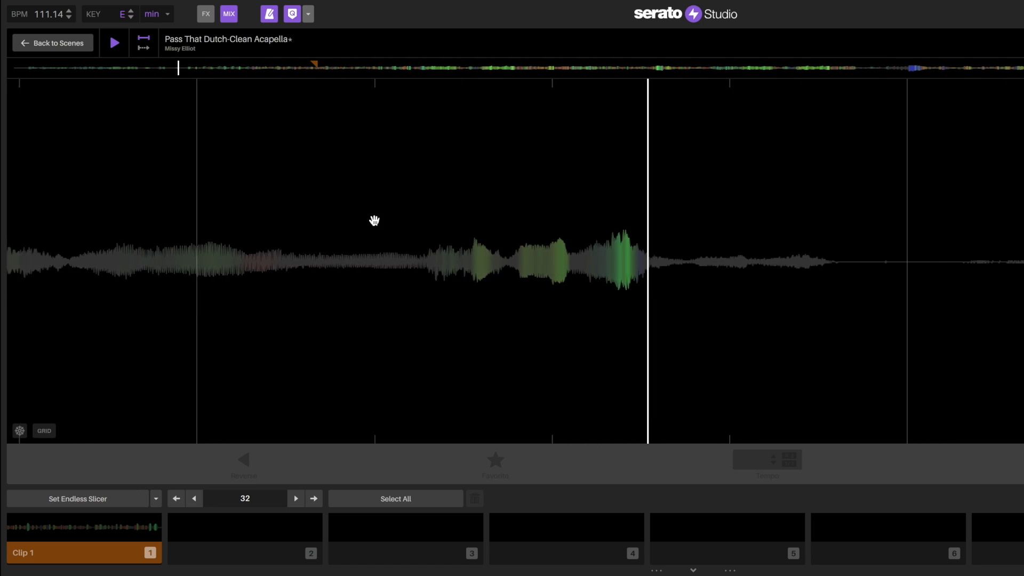
- Save the corrected grid, play the gridded acapella sample, and add a third audio track to the song
{"action": "left_click", "coordinate": [115, 42]}
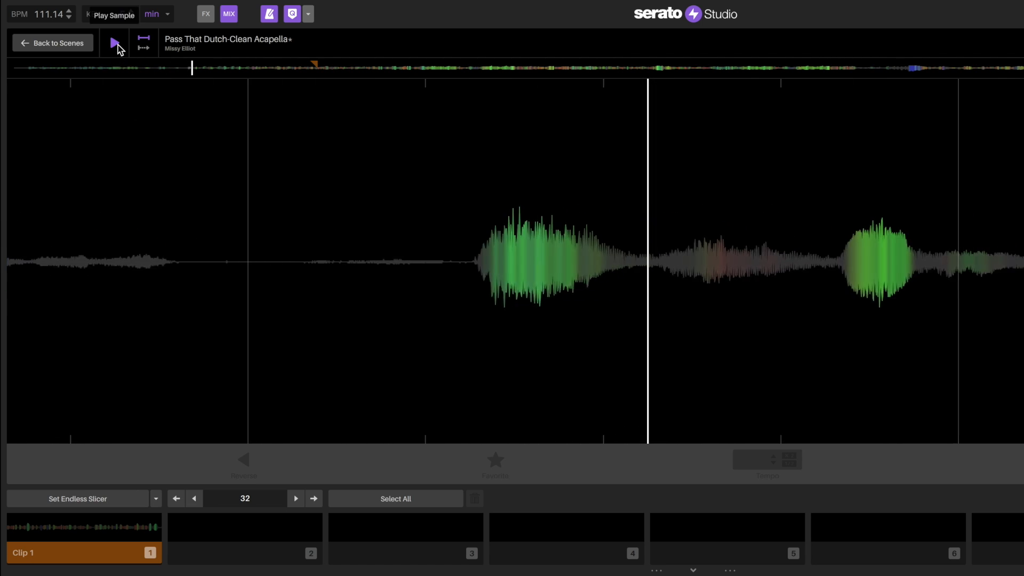
{"action": "left_click", "coordinate": [113, 42]}
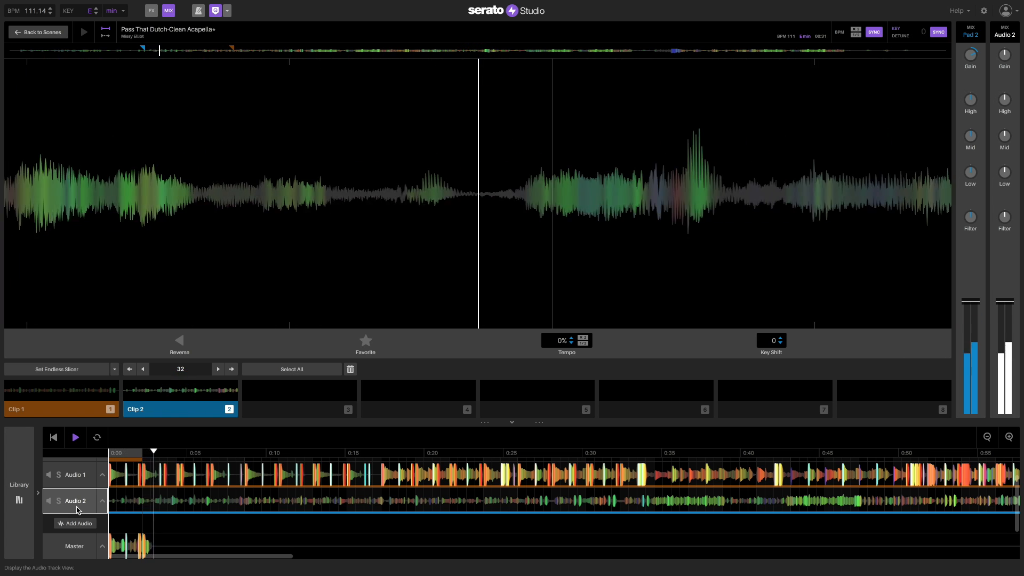
{"action": "left_click", "coordinate": [75, 437]}
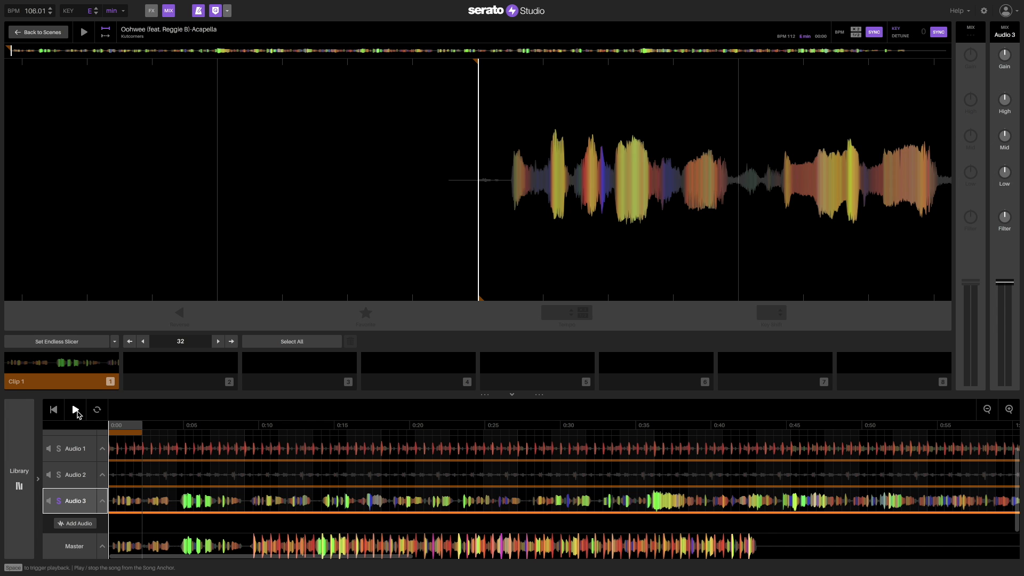
- Play the song from the start with the Oohwee acapella on Audio 3, then stop playback
{"action": "left_click", "coordinate": [75, 410]}
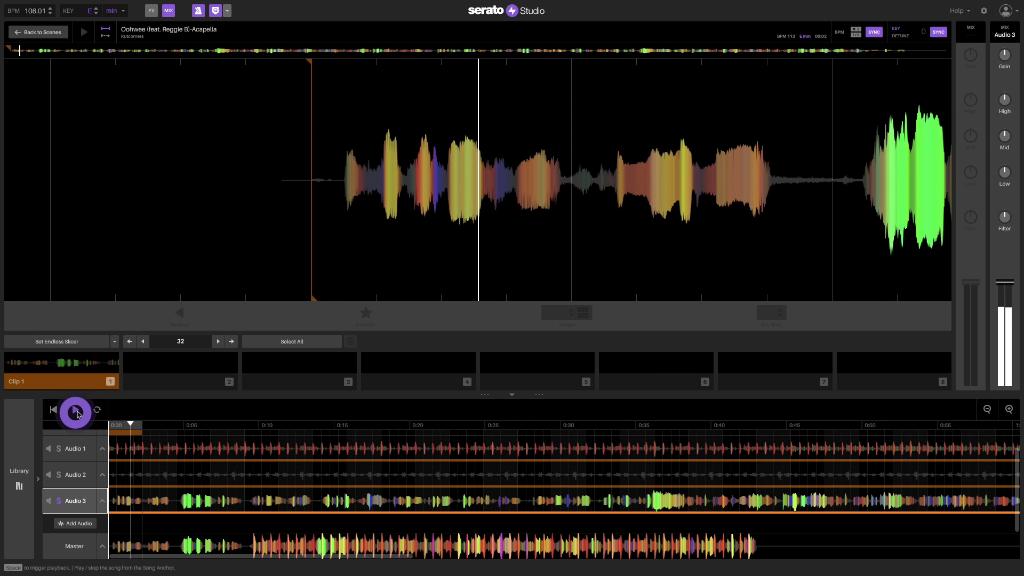
{"action": "left_click", "coordinate": [75, 409]}
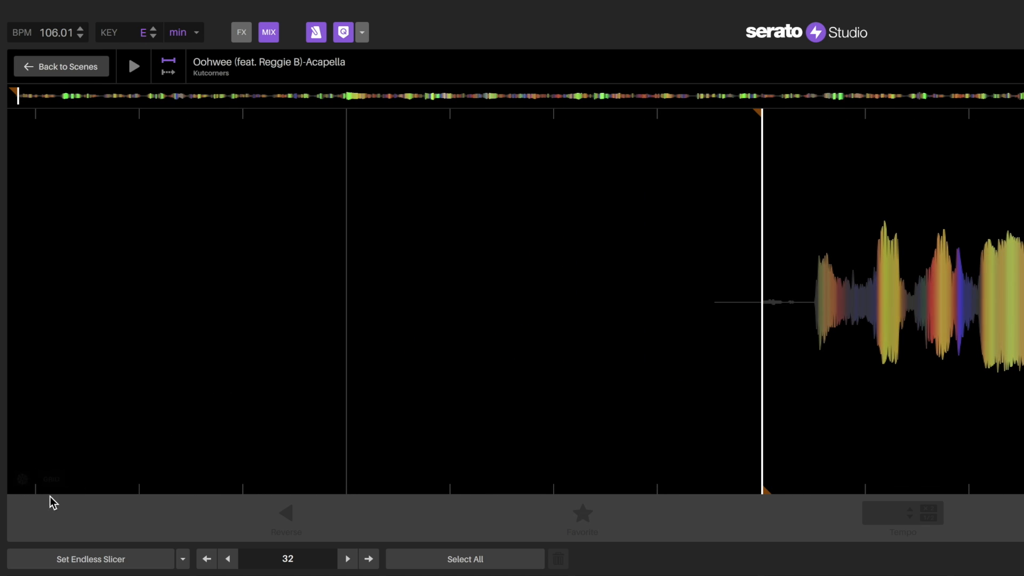
- Enter grid editing on the Oohwee acapella and clear all its existing grid markers
{"action": "left_click", "coordinate": [51, 479]}
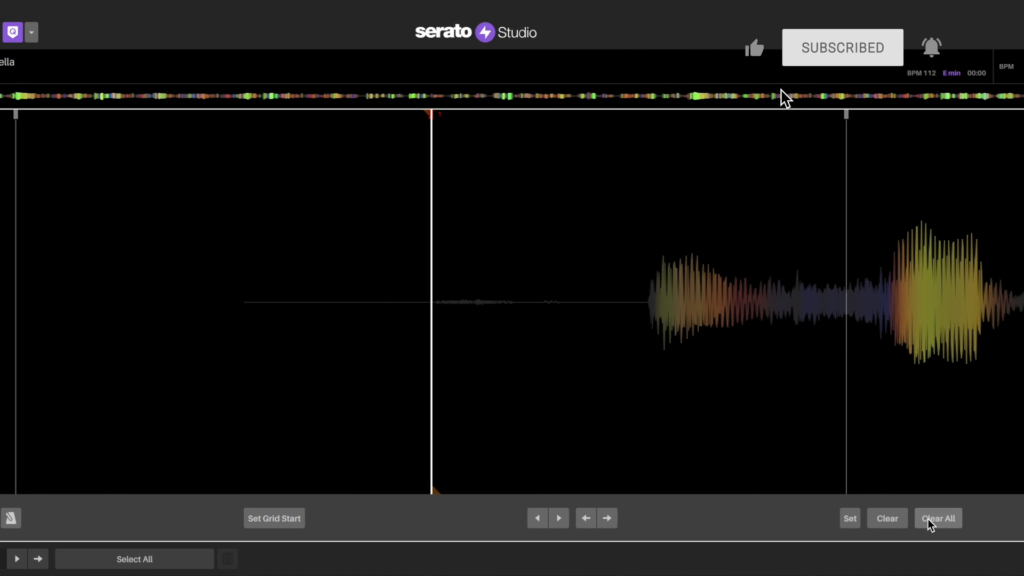
{"action": "left_click", "coordinate": [937, 519]}
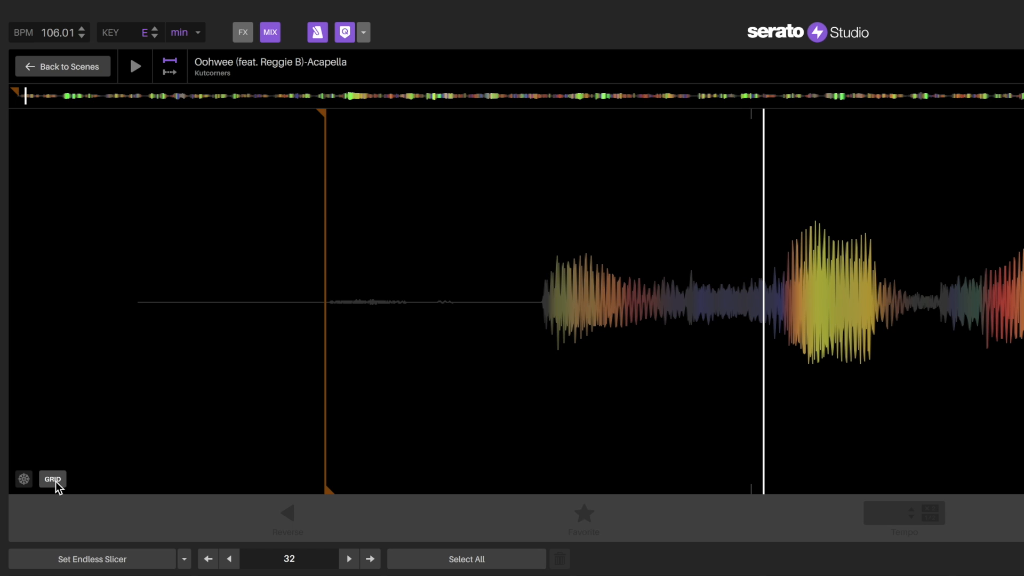
- Reopen the Oohwee acapella's grid editor, enable the beatgrid metronome, and audition it against the clicks
{"action": "left_click", "coordinate": [52, 479]}
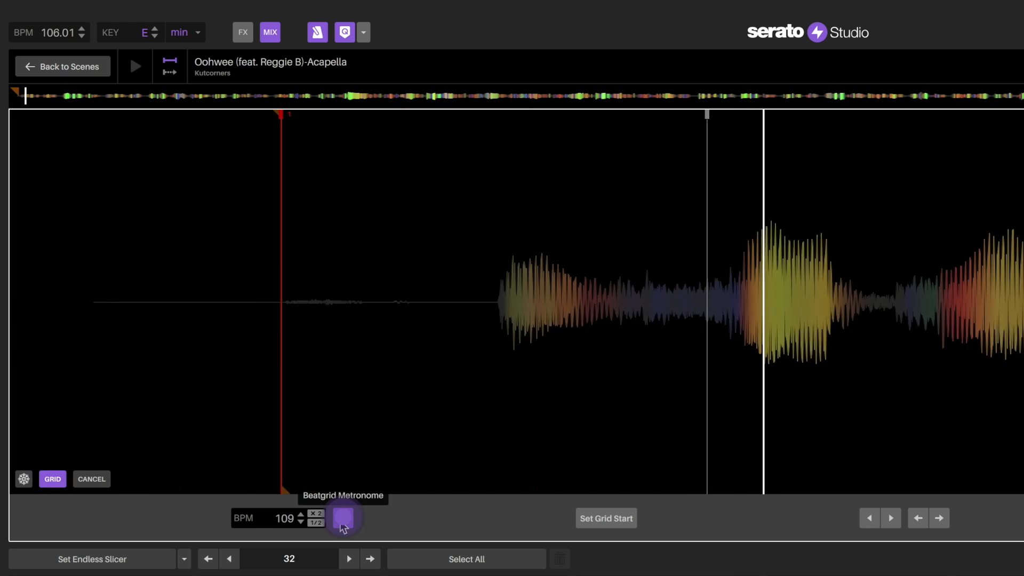
{"action": "left_click", "coordinate": [343, 519]}
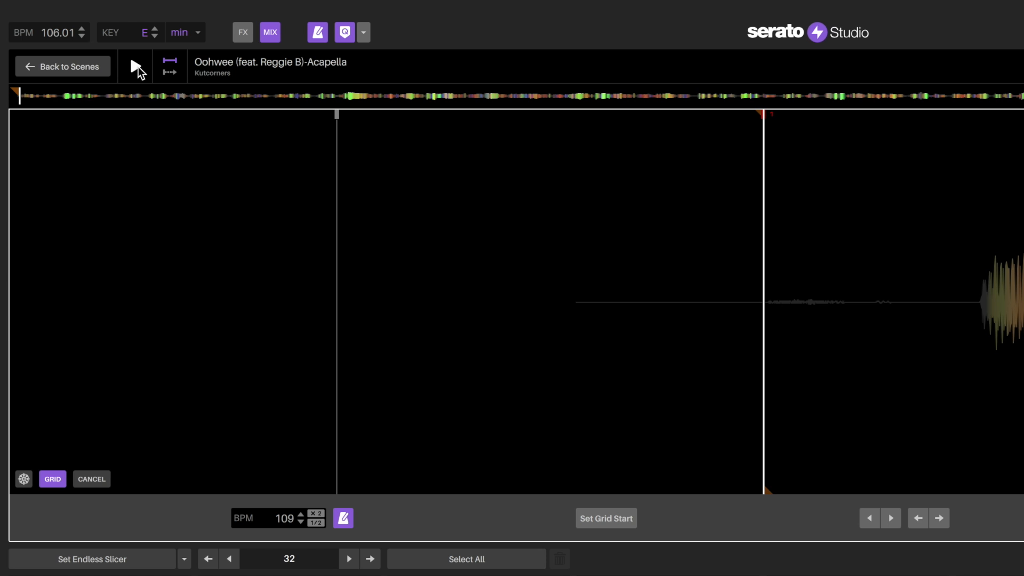
{"action": "left_click", "coordinate": [133, 66]}
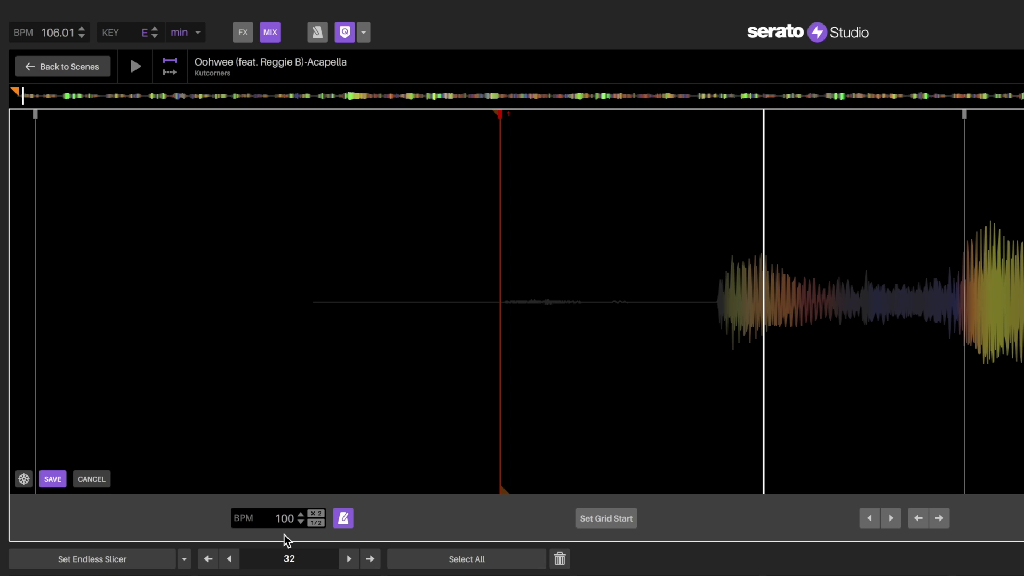
- Set the Oohwee acapella's grid tempo to 109 BPM and play the song to hear it in time, then stop
{"action": "left_click", "coordinate": [285, 518]}
{"action": "type", "text": "109"}
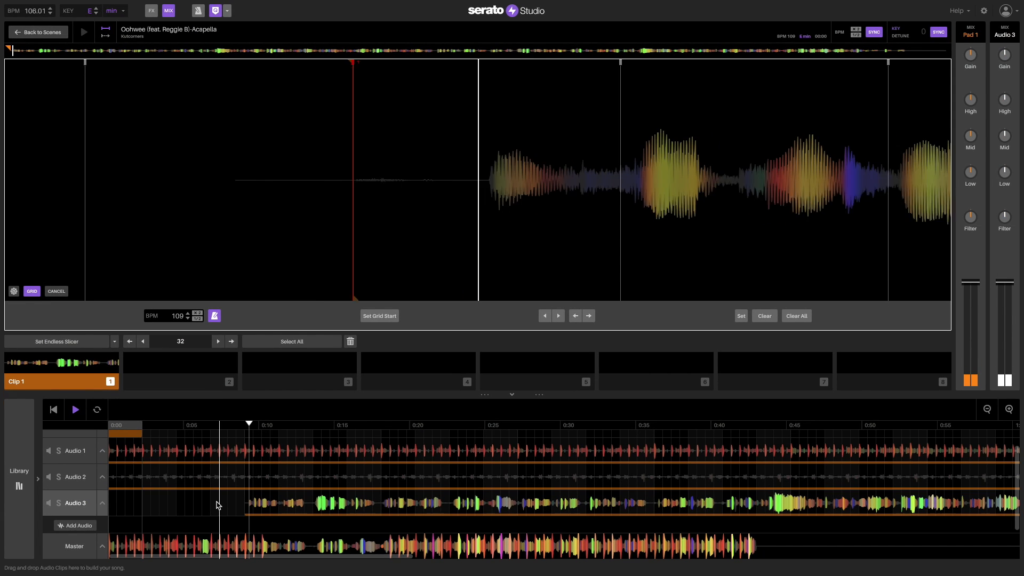
{"action": "left_click", "coordinate": [74, 409]}
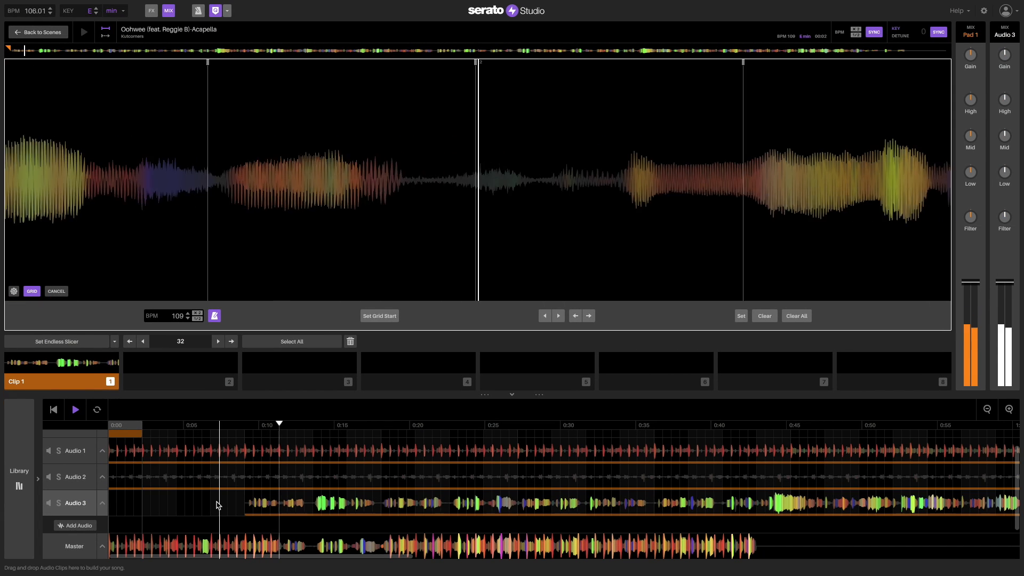
{"action": "left_click", "coordinate": [75, 410]}
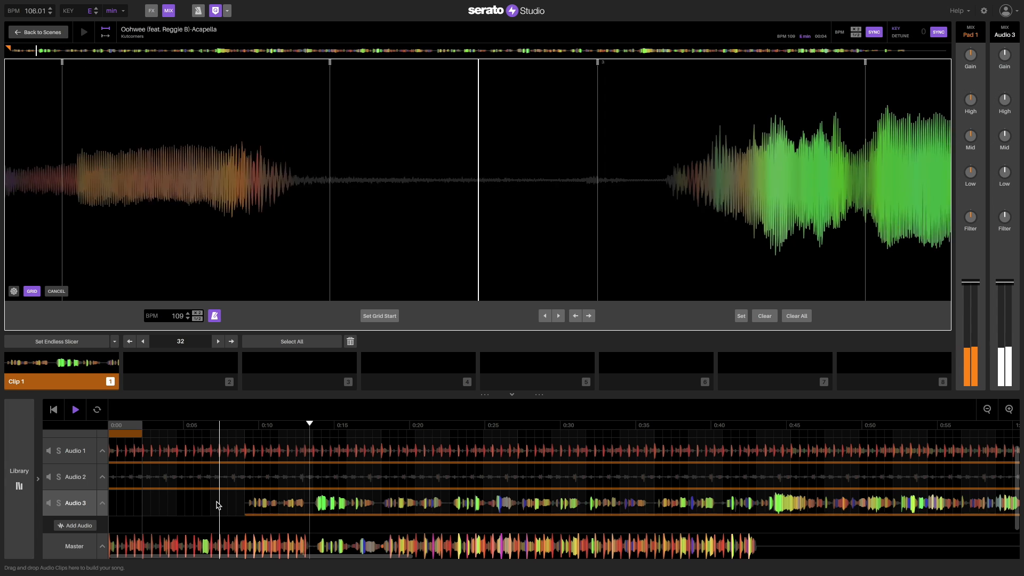